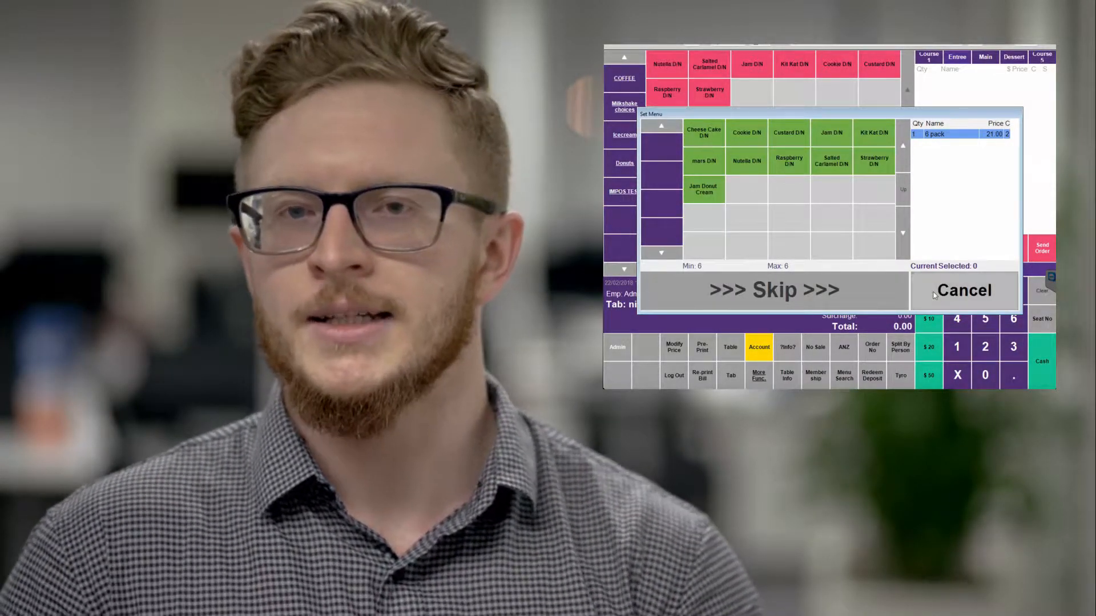
# Cancel the donut set-menu choice and scroll through Item Setup toward Jam Donut & Cream.
pyautogui.click(963, 291)
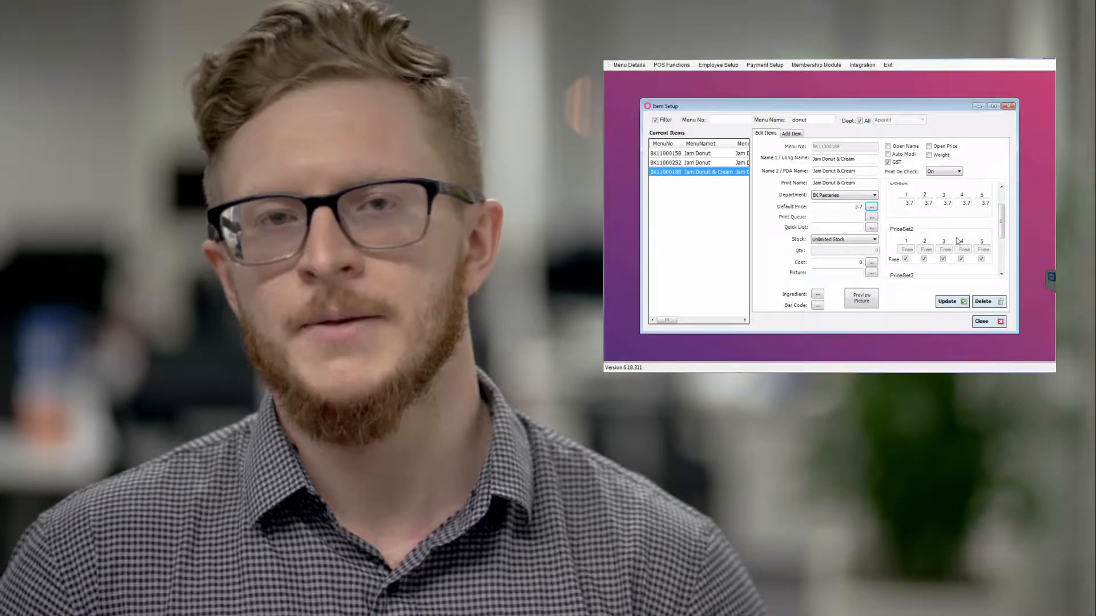
pyautogui.scroll(-3)
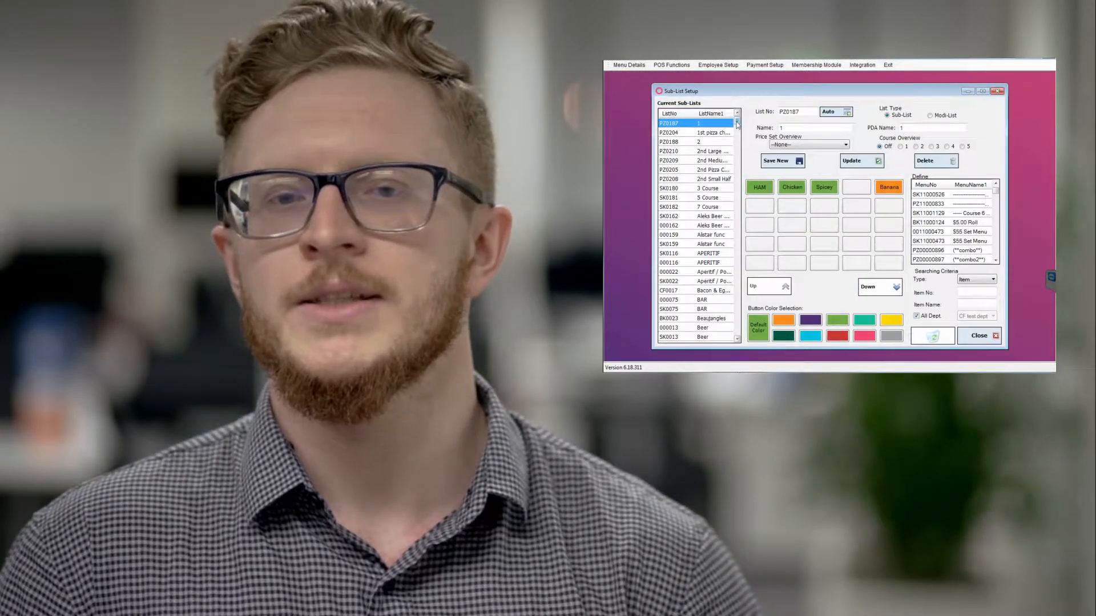
# Select the Donut pack sub-list and search its item list for donut.
pyautogui.scroll(-3)
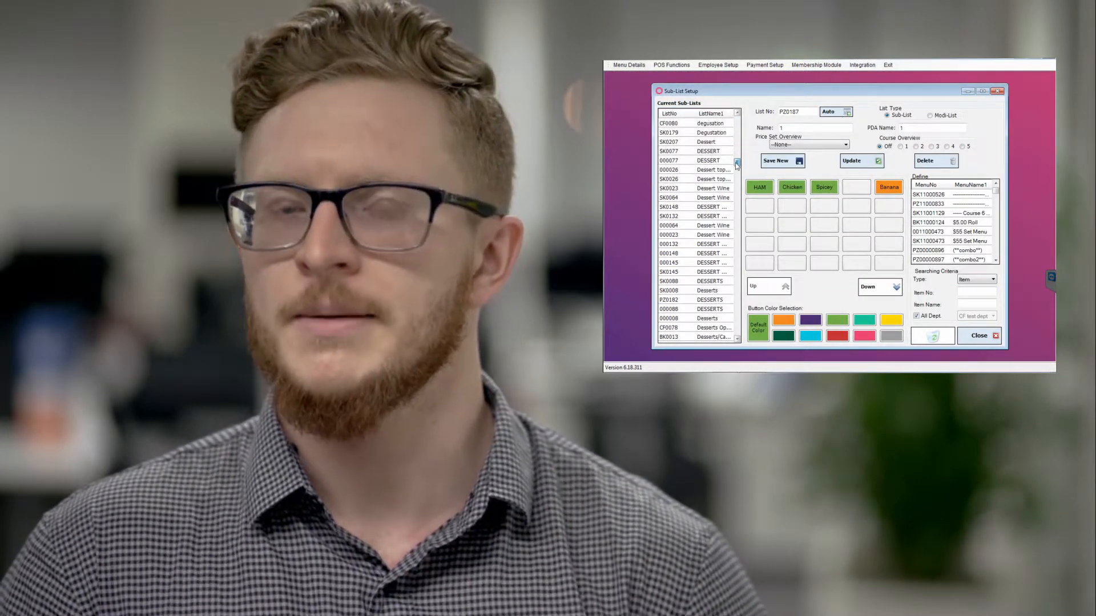
pyautogui.scroll(-3)
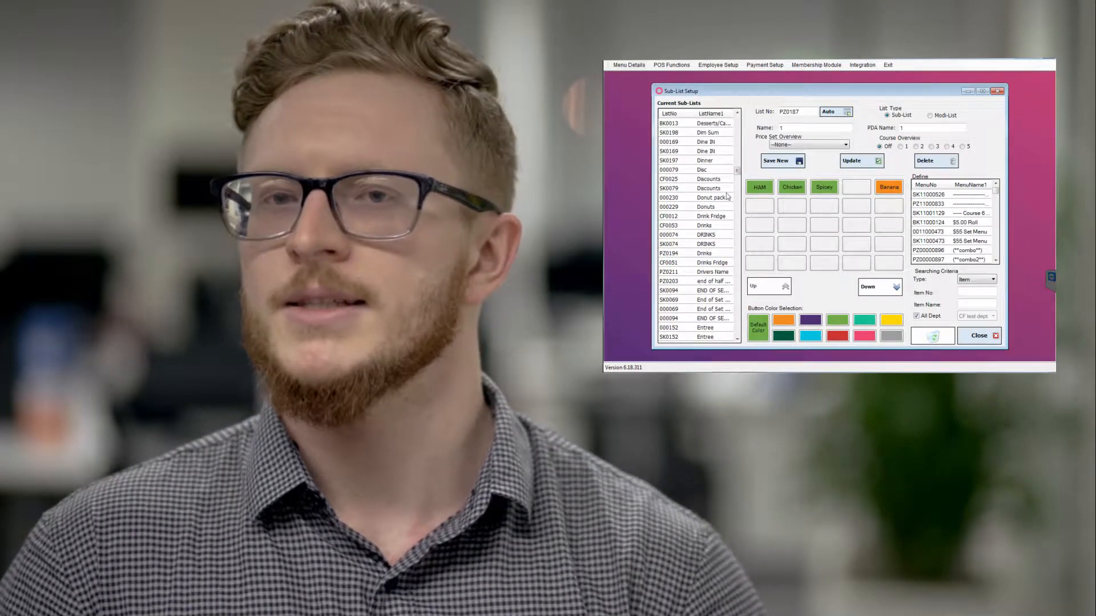
pyautogui.click(697, 198)
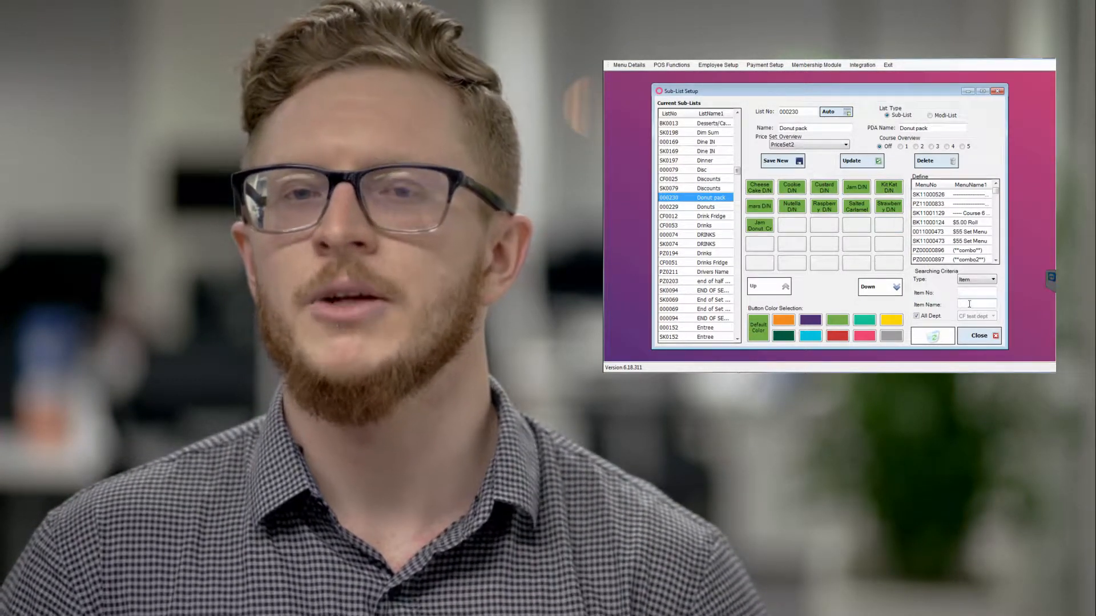
pyautogui.write('jan')
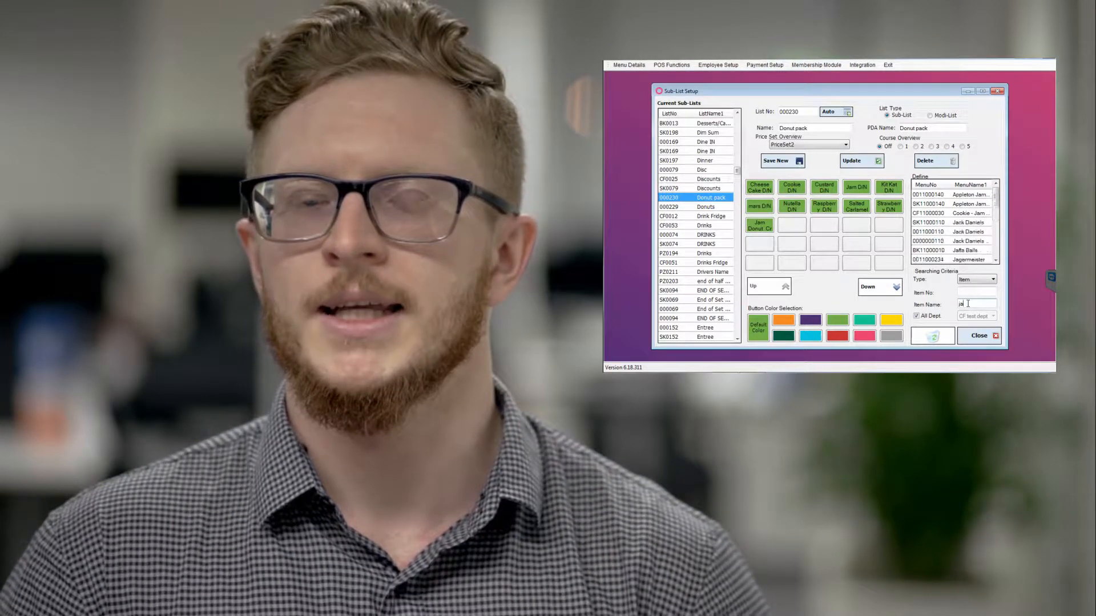
pyautogui.write('dun')
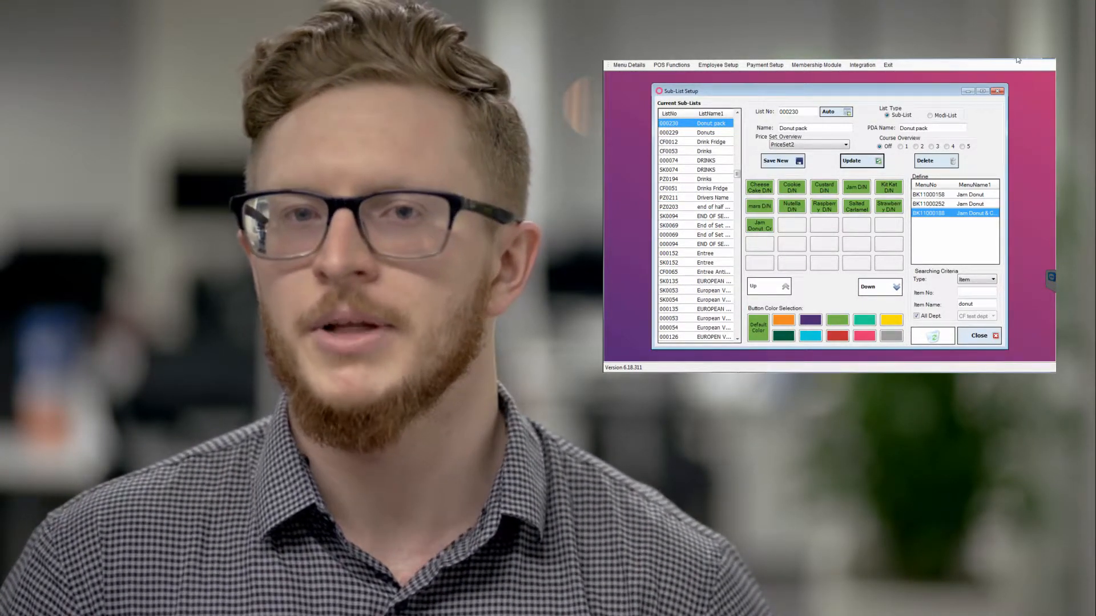
pyautogui.moveTo(1018, 60)
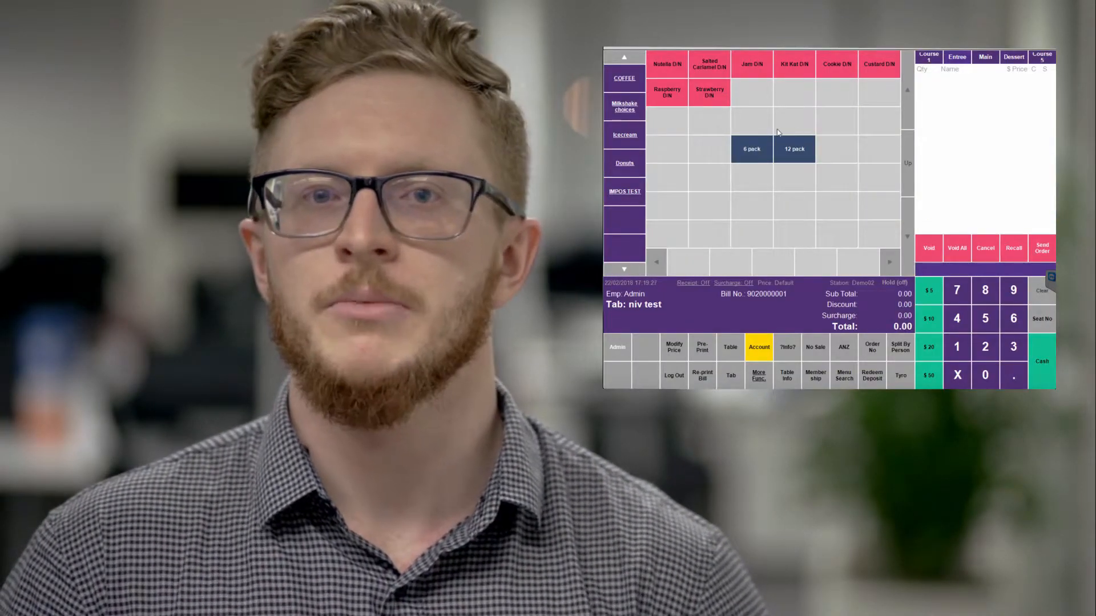
# Order a donut 6 pack and add Jam Donut & Cream and a Nutella donut at 0.00 each.
pyautogui.click(751, 149)
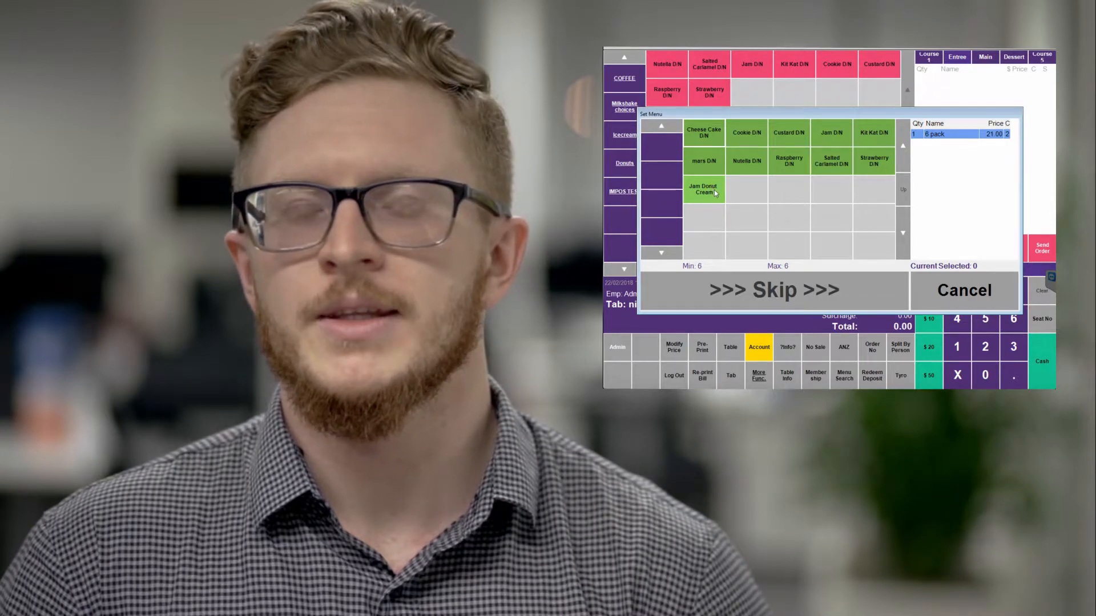
pyautogui.click(703, 190)
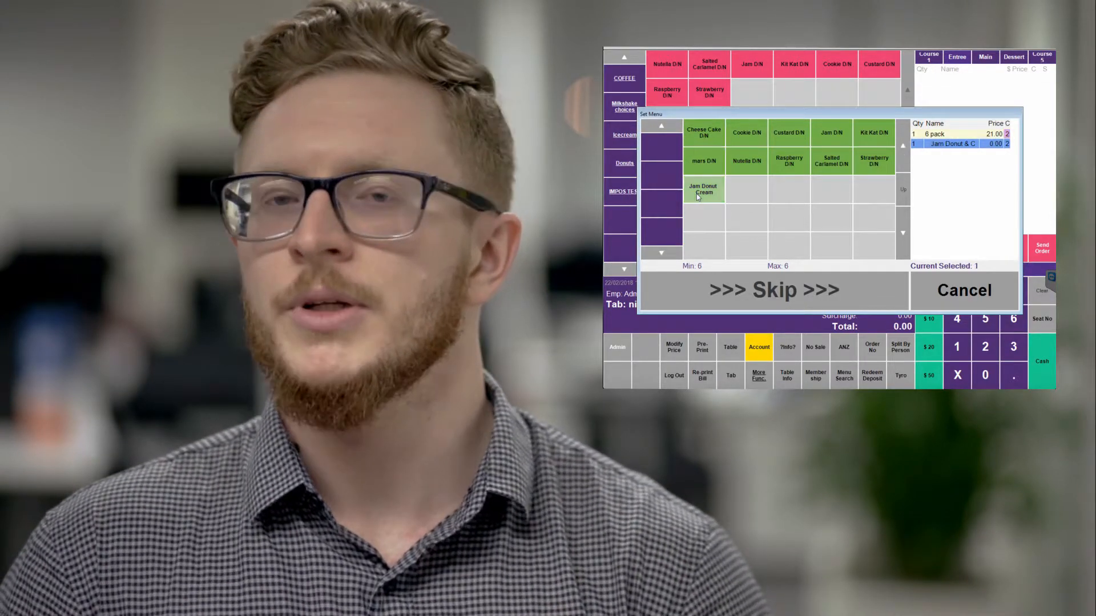
pyautogui.click(746, 160)
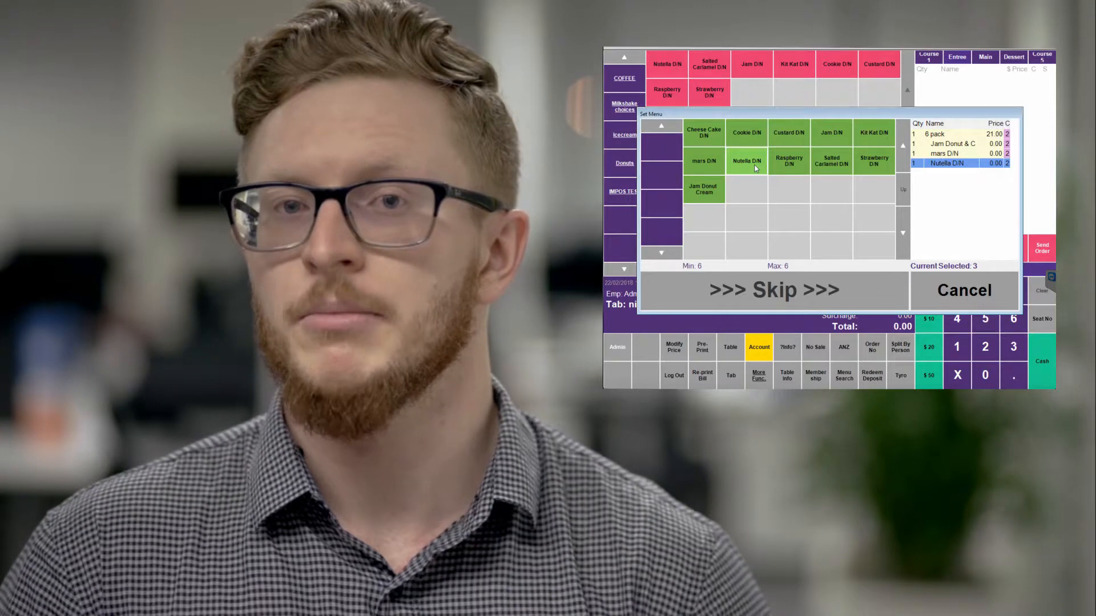